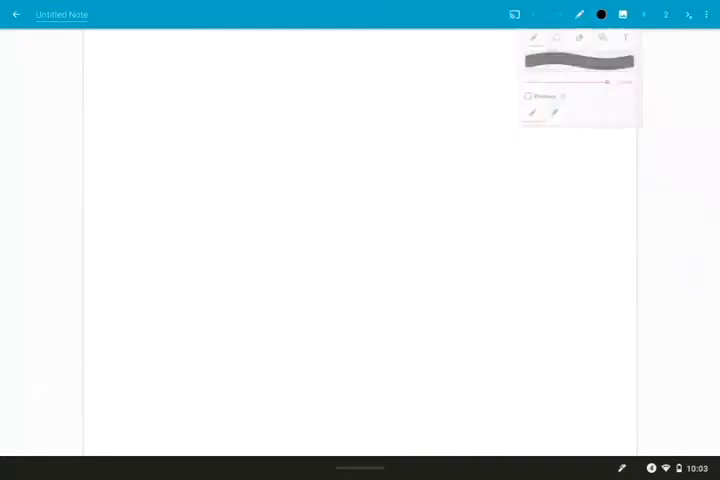
Step: Scribble a thick blue sky band across the top of page 2, then switch pages
left_click_drag(185, 92, 240, 48)
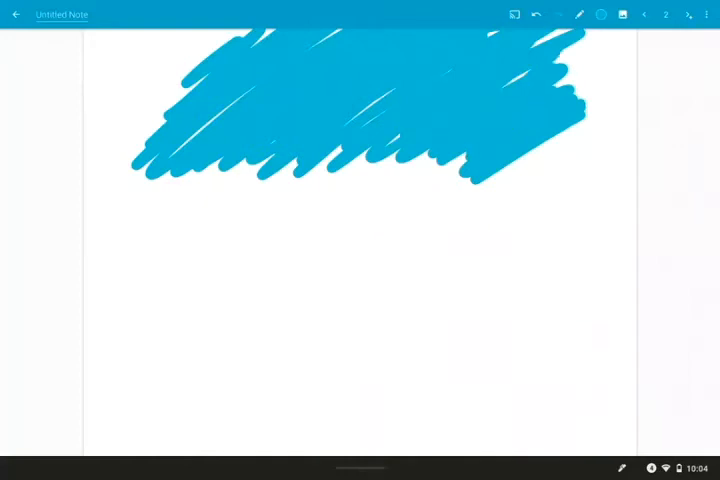
left_click(587, 14)
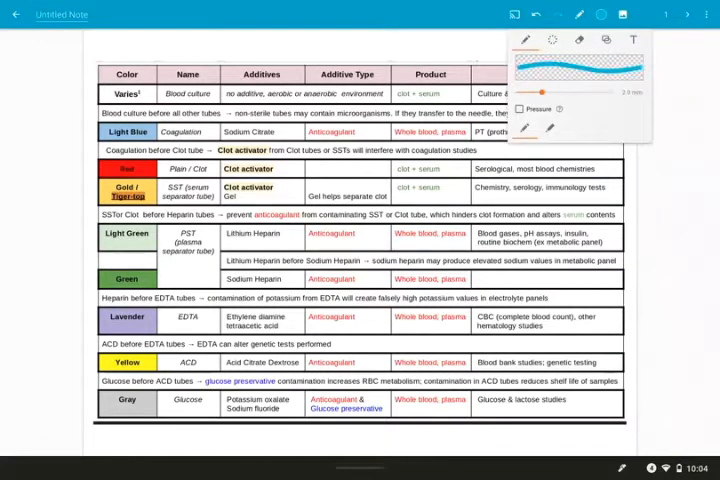
Step: Pick black ink and draw an arc from Clot activator to the SST row
left_click(532, 35)
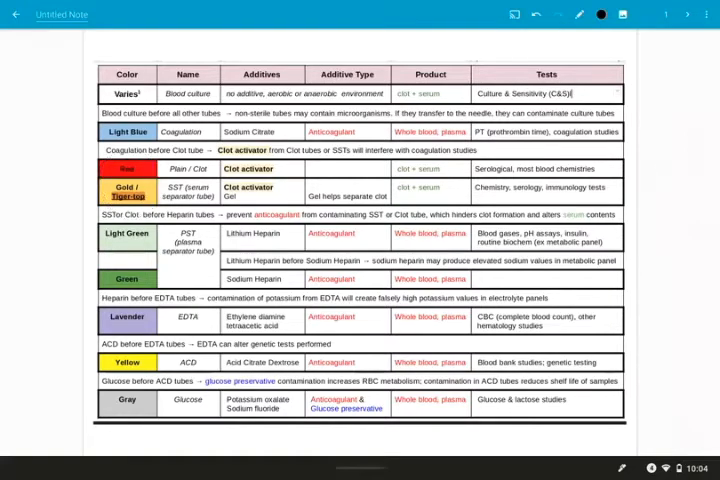
left_click_drag(165, 162, 210, 175)
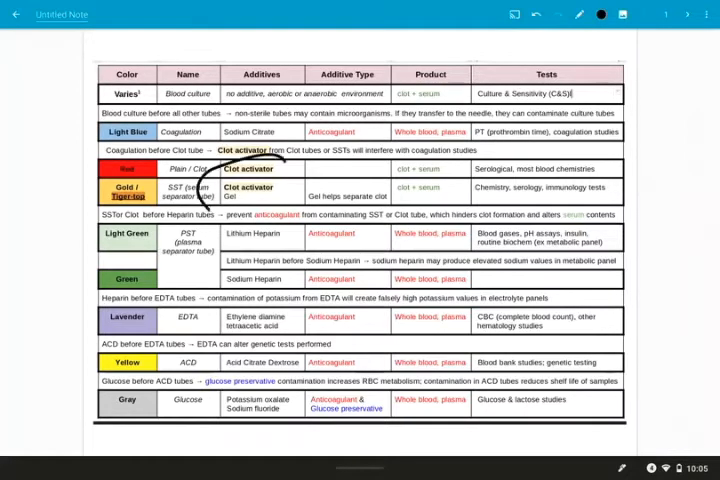
left_click_drag(210, 160, 280, 210)
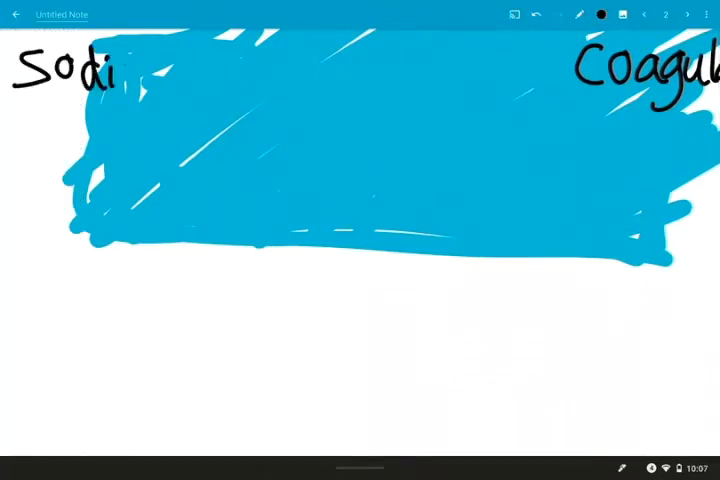
Step: Handwrite 'Sodium Citrate' at the upper left of the sky drawing
type("Sodium Citrat")
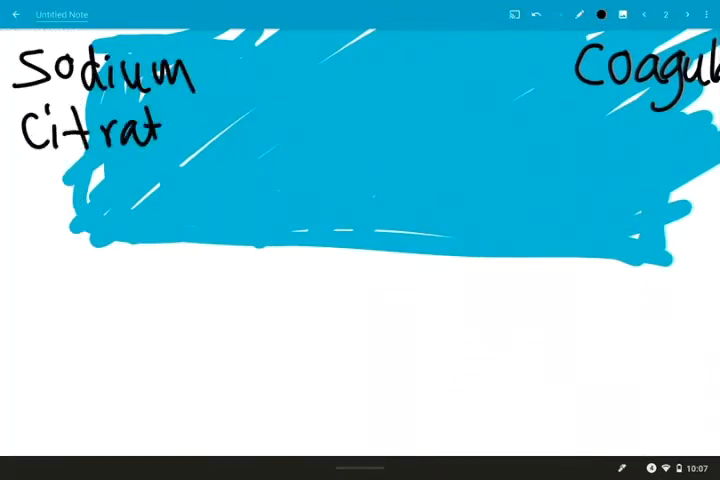
left_click_drag(260, 230, 405, 135)
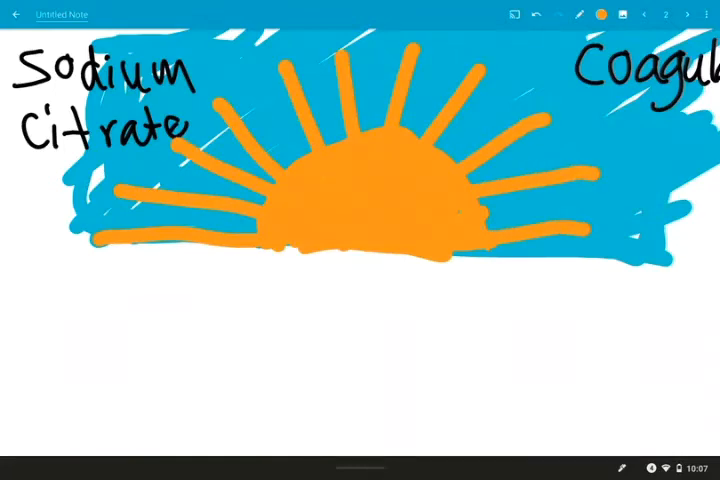
Step: Switch to red ink for the sun outline, then return to the tube table page
left_click(598, 14)
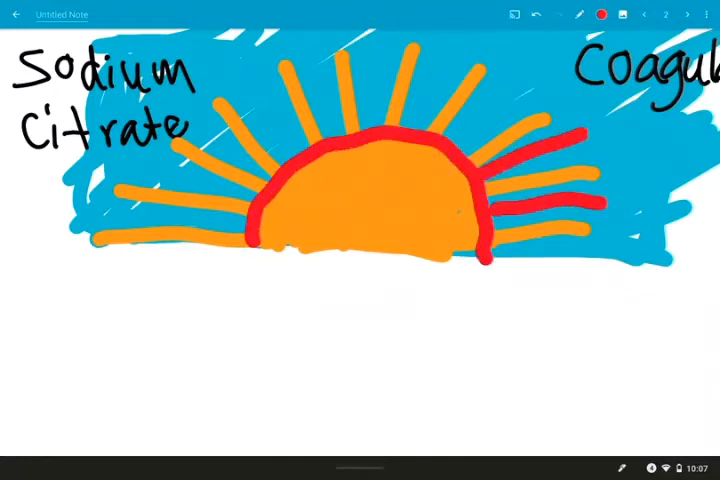
left_click(653, 14)
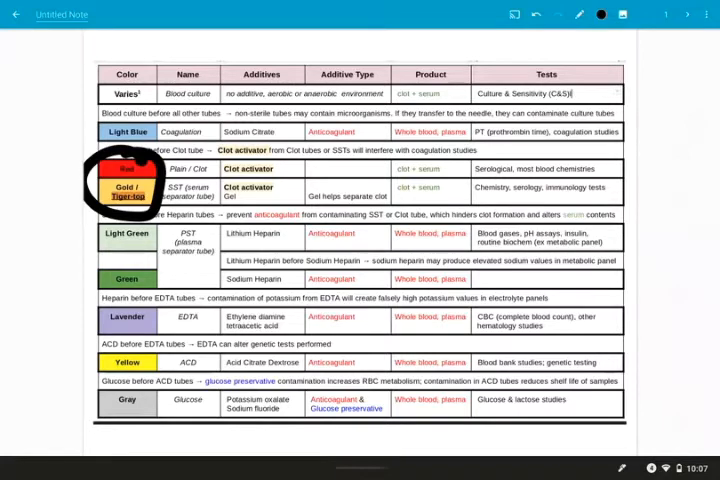
Step: Erase the Red/Gold circle and loop the heparin rows' 'Whole blood, plasma cells'
left_click_drag(127, 185, 127, 258)
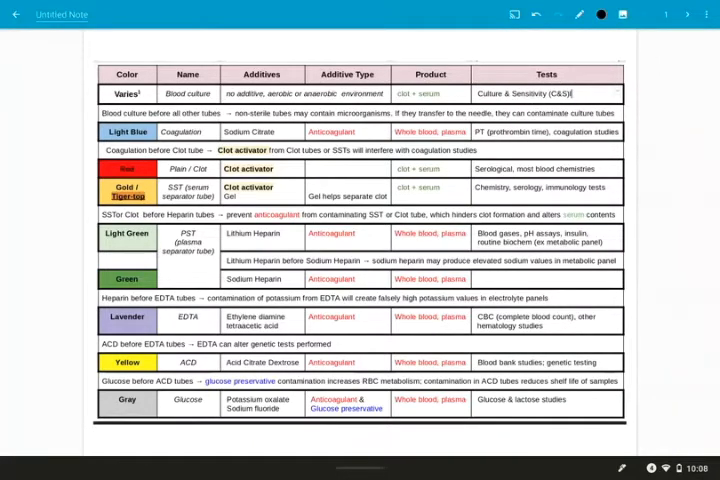
left_click_drag(225, 230, 265, 248)
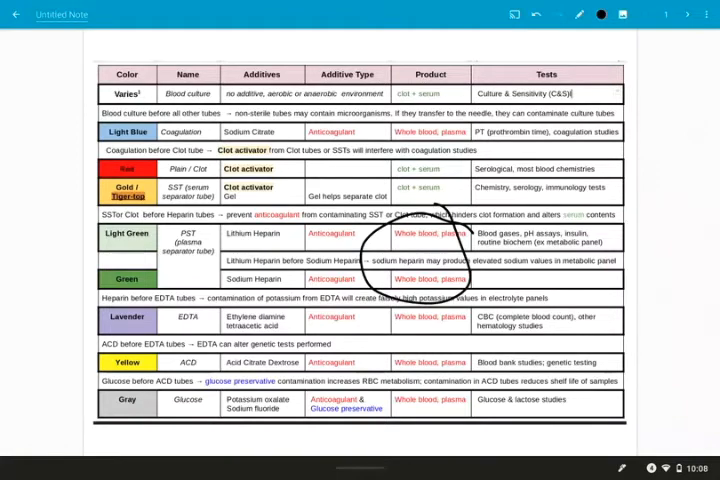
left_click(615, 16)
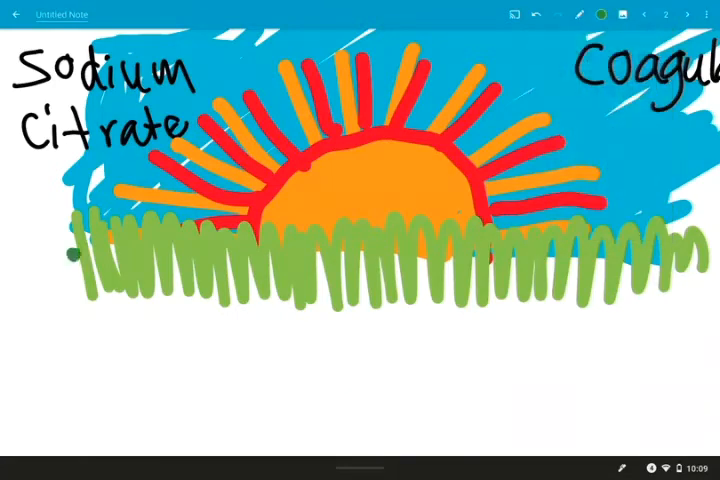
Step: Scribble a band of green grass along the sky's lower edge
left_click_drag(80, 240, 280, 340)
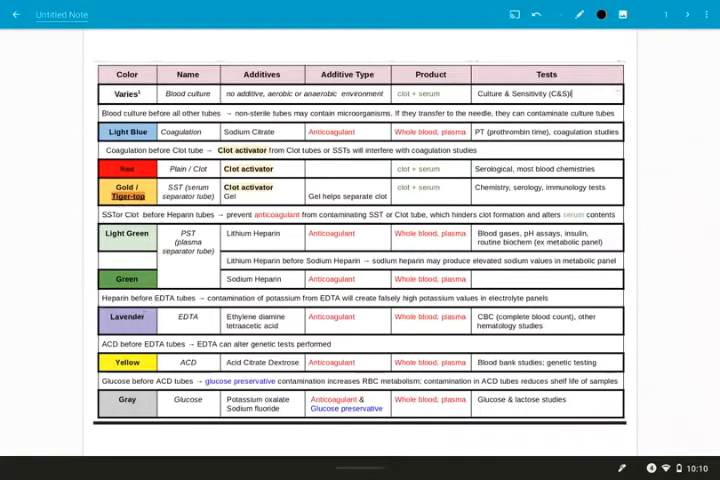
Step: Draw two pen strokes in the grass area near the bottom of the page
left_click_drag(95, 330, 160, 310)
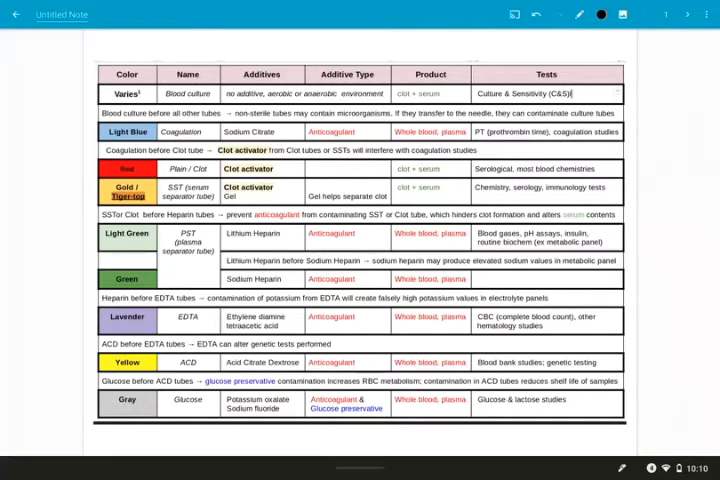
left_click_drag(170, 315, 210, 325)
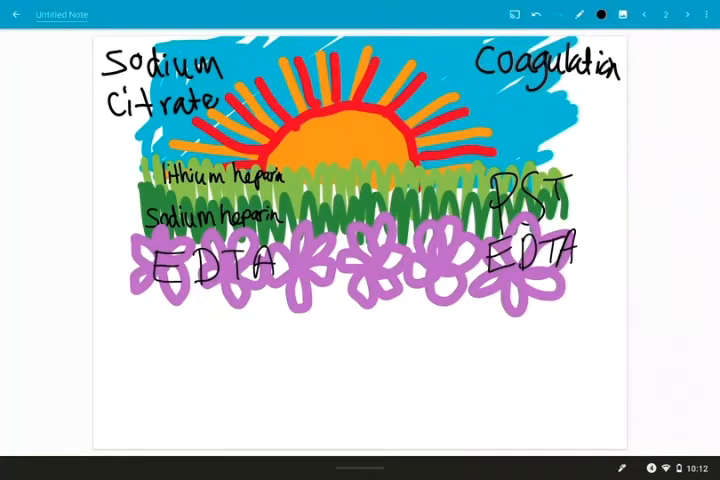
left_click(678, 14)
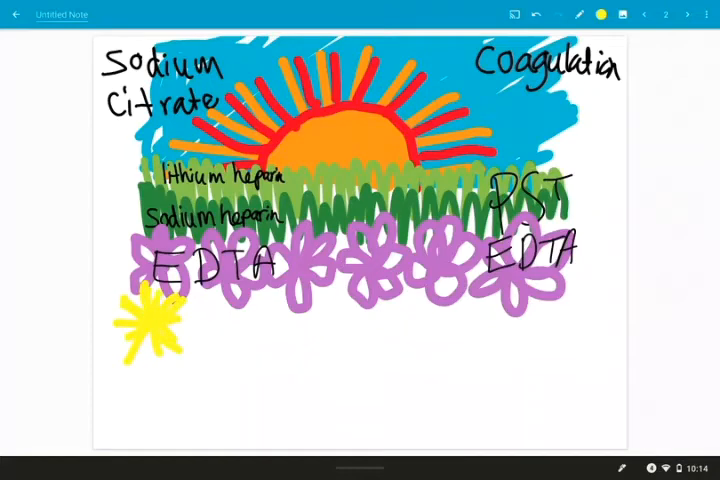
Step: Switch to black ink for writing the ACD labels
left_click(581, 14)
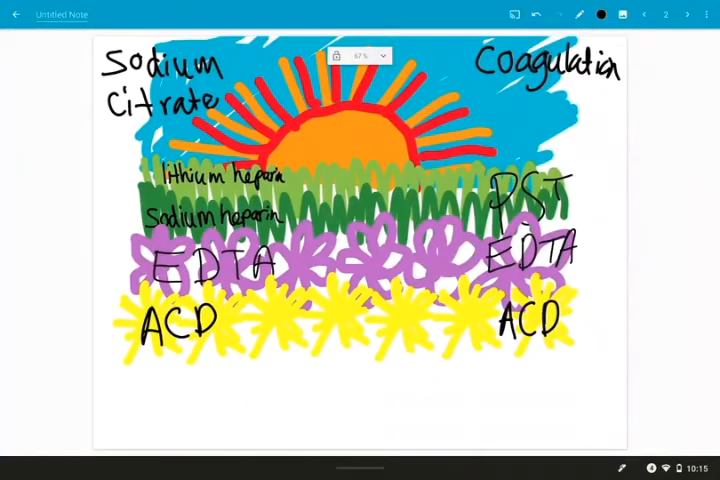
Step: Bring up the tube table and circle the Gray glucose tube row
left_click(670, 14)
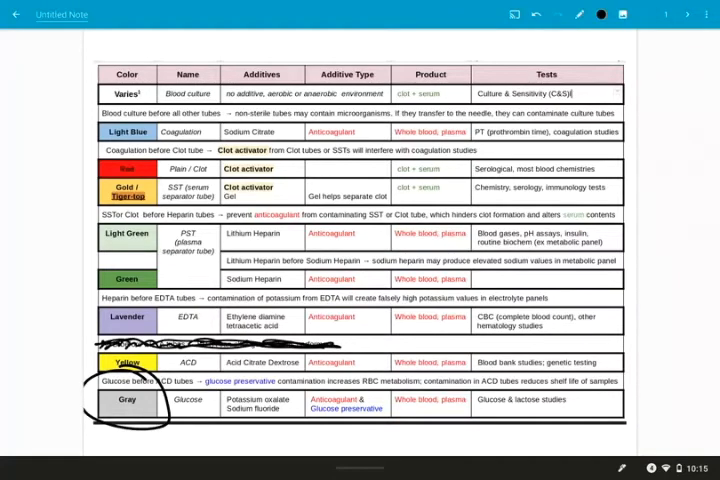
left_click_drag(165, 390, 210, 415)
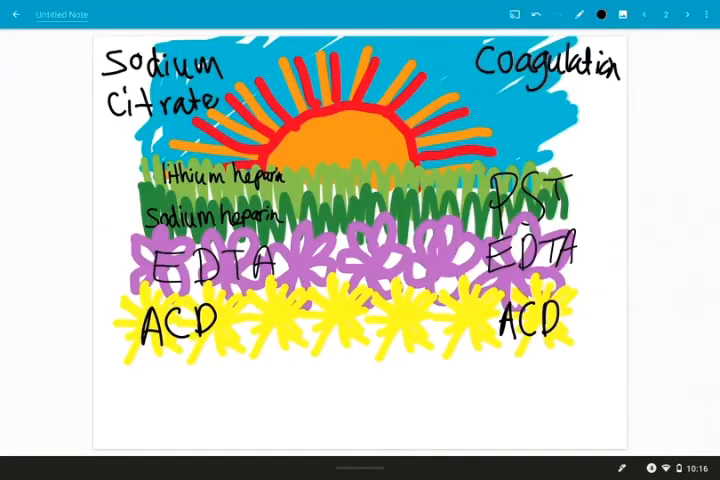
Step: Open the ink colour palette and choose a different pen colour
left_click(596, 14)
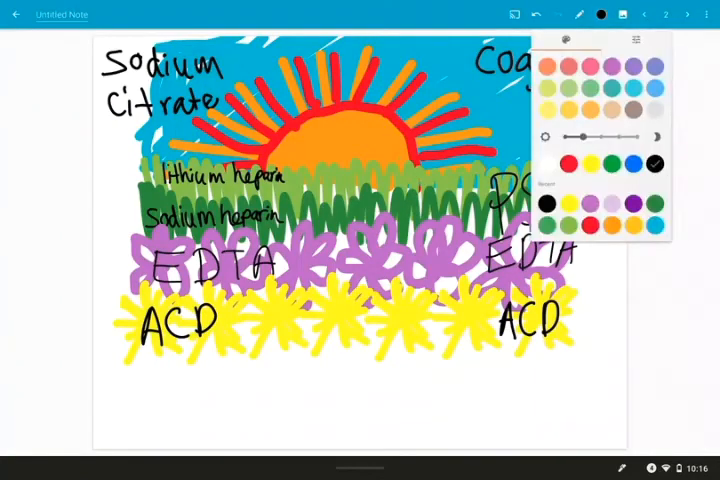
left_click(585, 14)
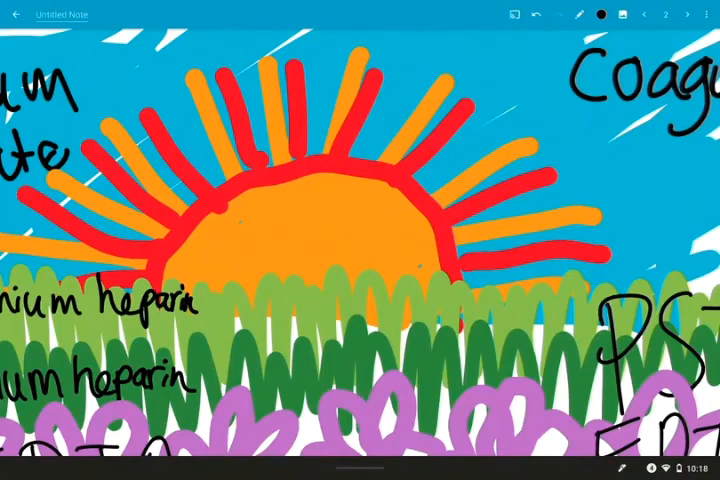
Step: Handwrite 'SST clot/plain', 'clot act. + gel' and 'clot act.' beside the sun's rays
type("SST")
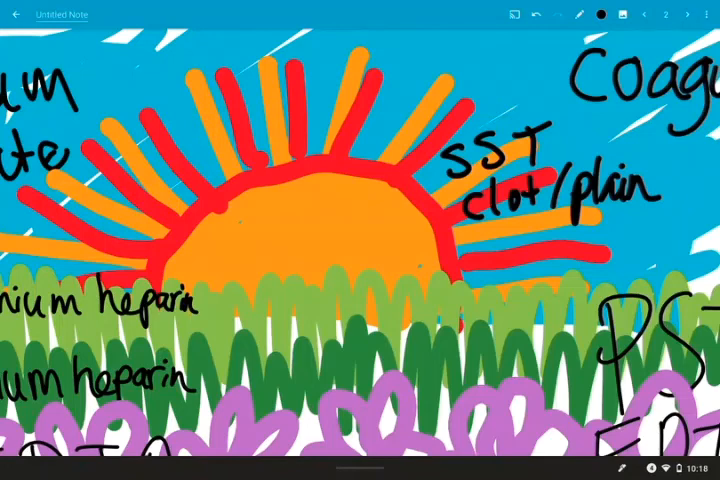
left_click_drag(158, 95, 200, 95)
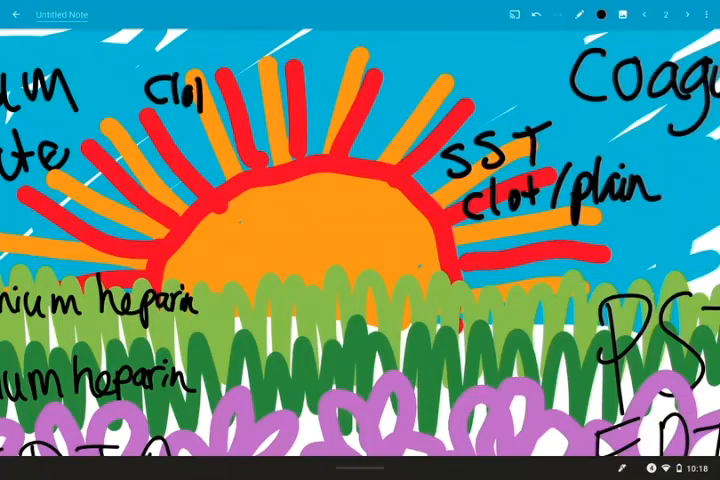
type("act.")
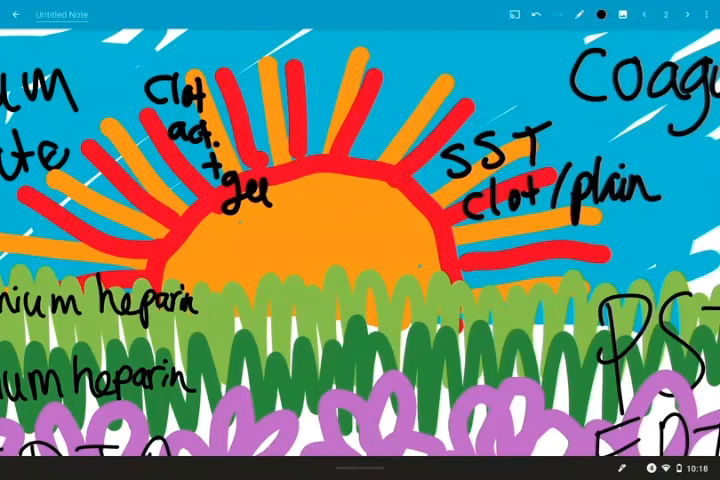
type("clot")
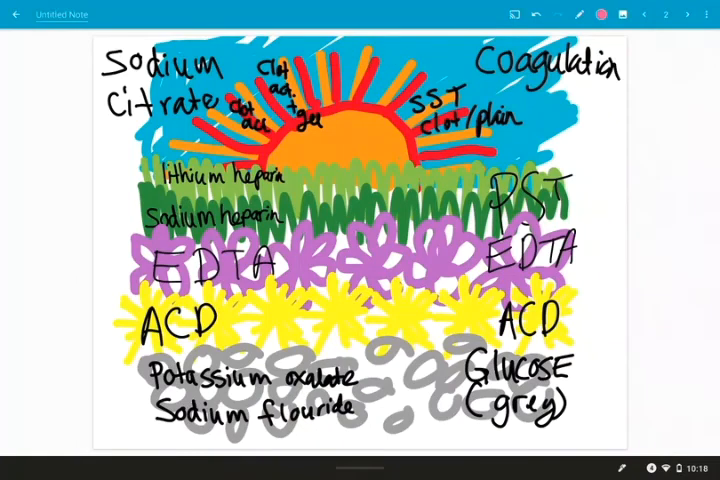
left_click(225, 58)
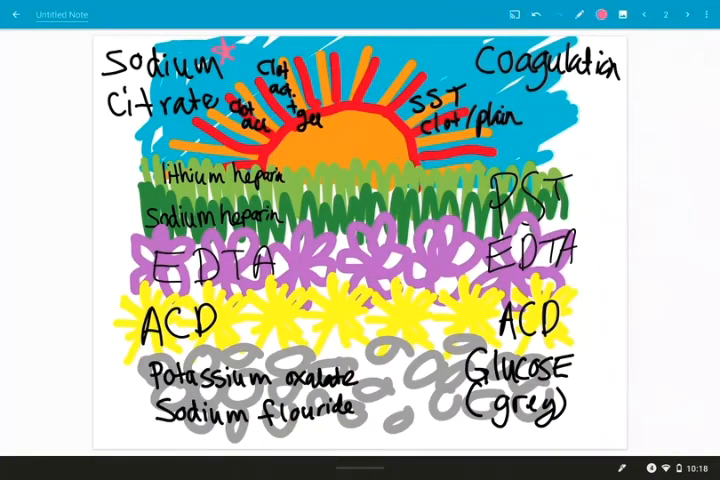